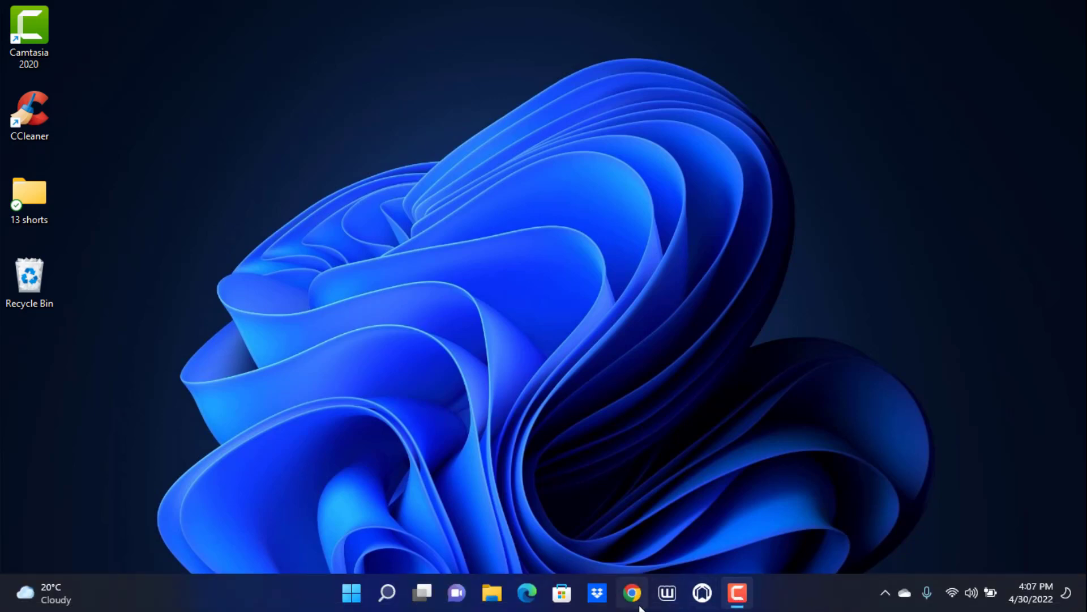
mouse_move(630, 592)
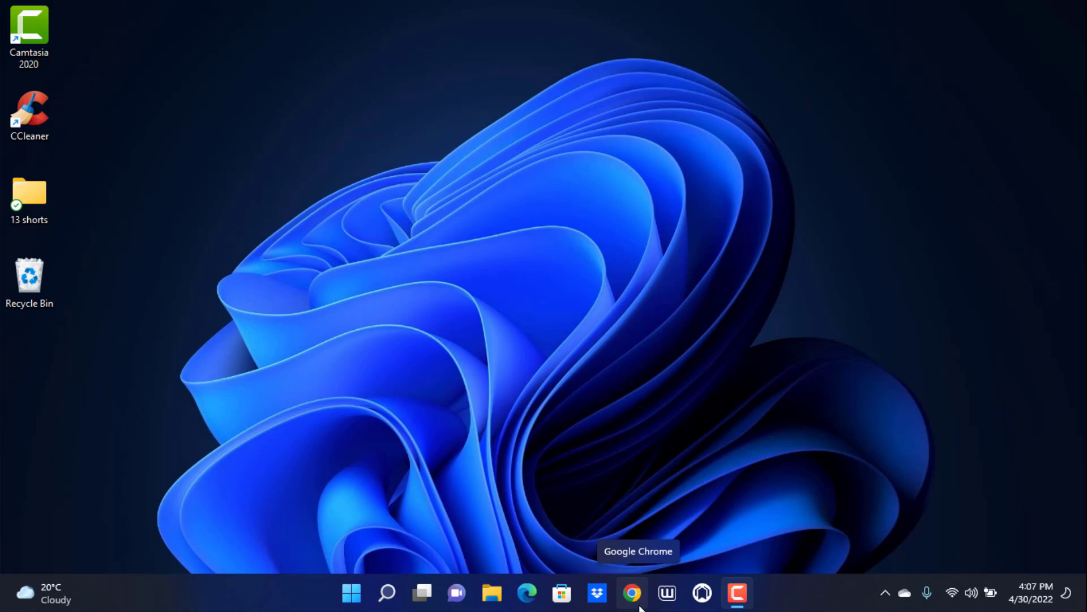
mouse_move(630, 600)
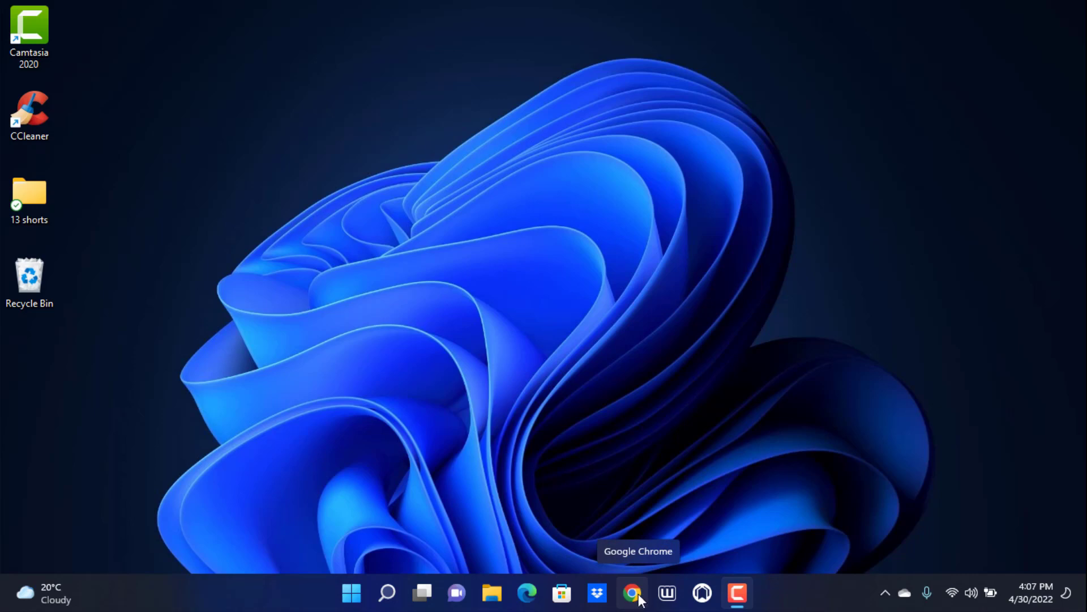
Launch Chrome and go to web.telegram.org to reach the QR-code login page
click(631, 593)
text(we)
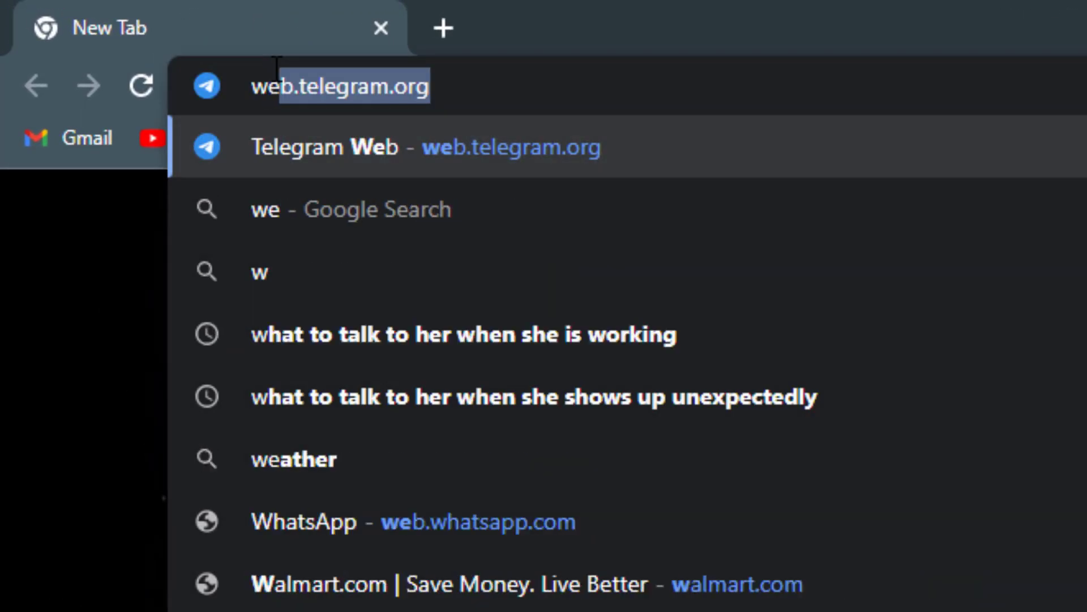
text(b.telegram.org/k/)
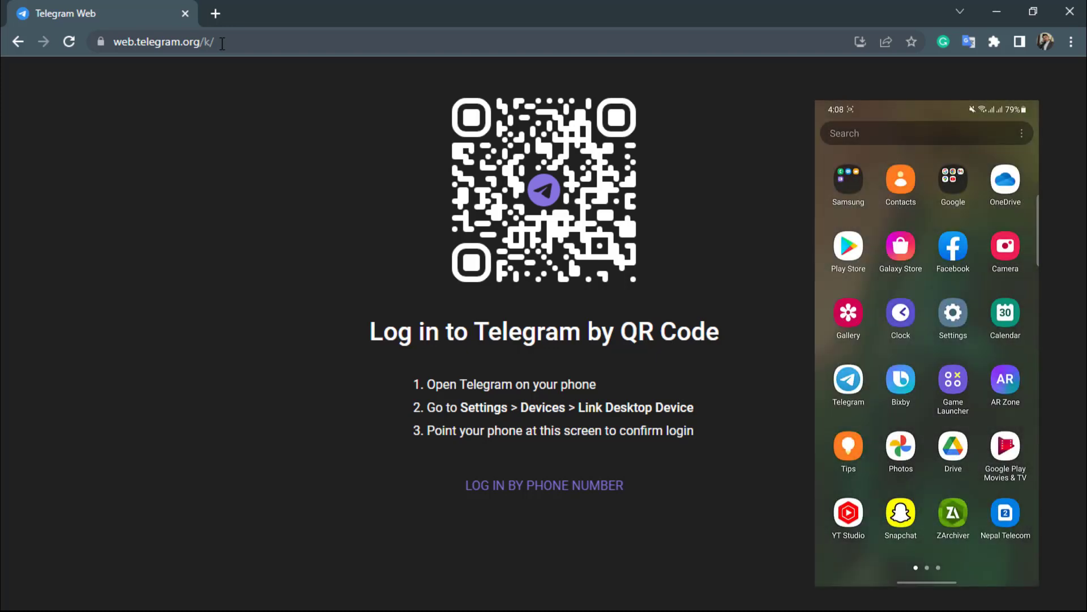
On the phone, navigate Telegram's menu and Settings down to the Devices screen
click(847, 380)
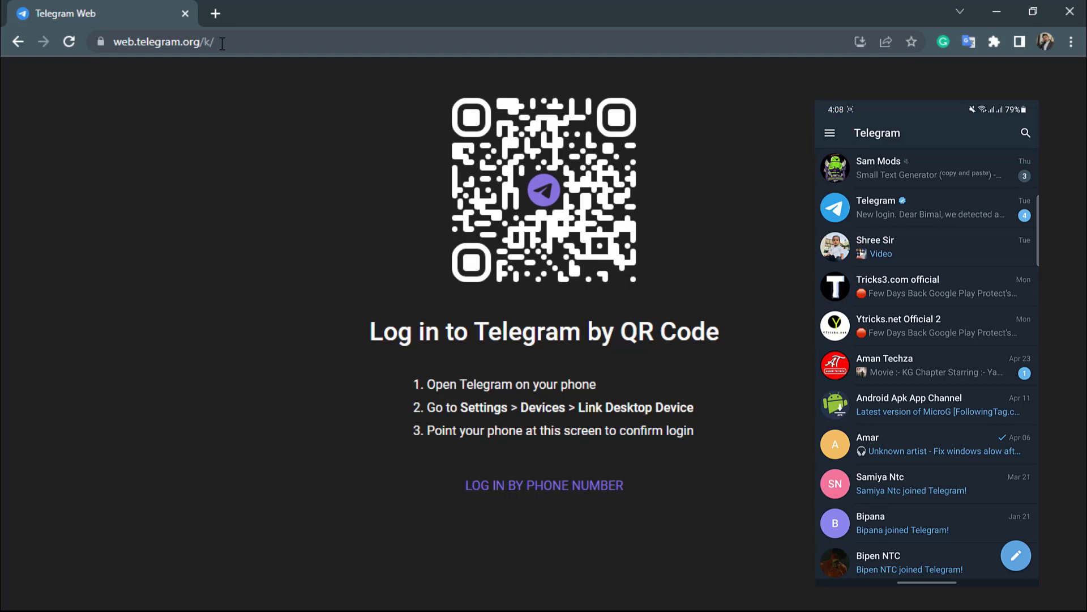
click(830, 133)
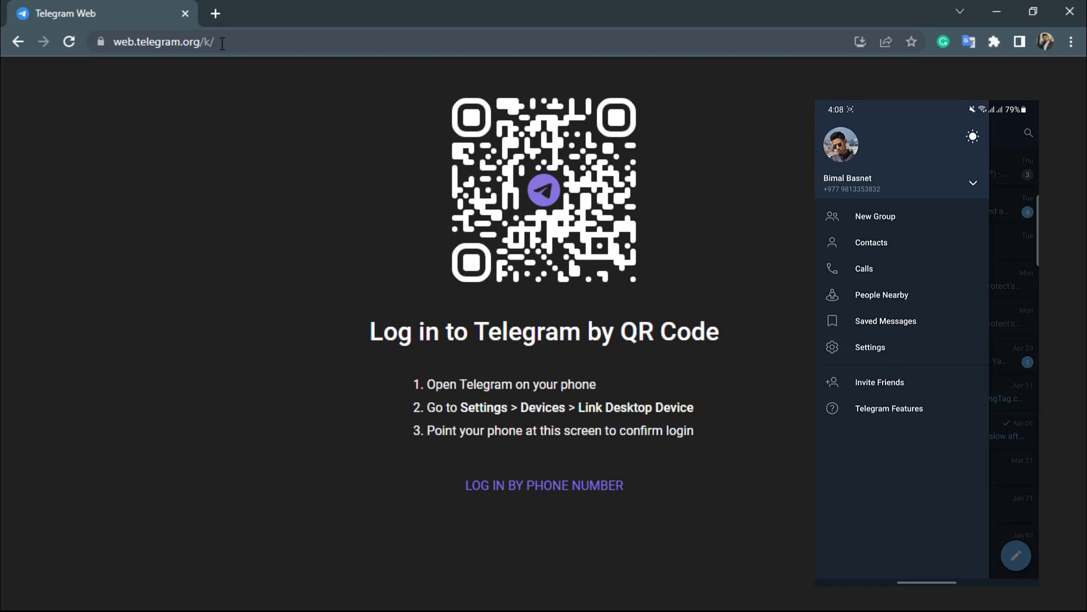
click(870, 346)
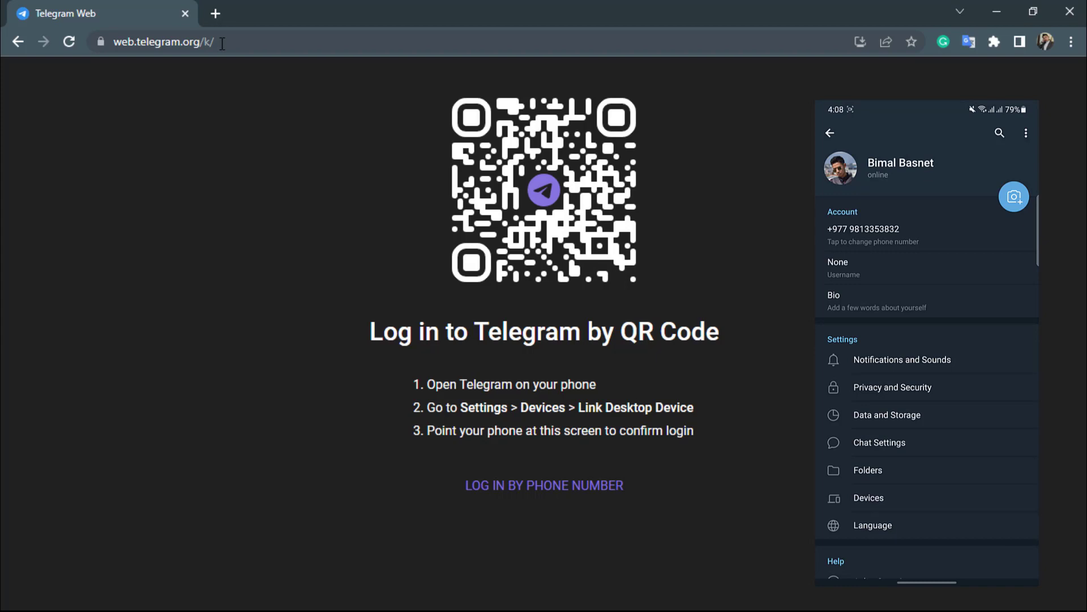
scroll(down, 3)
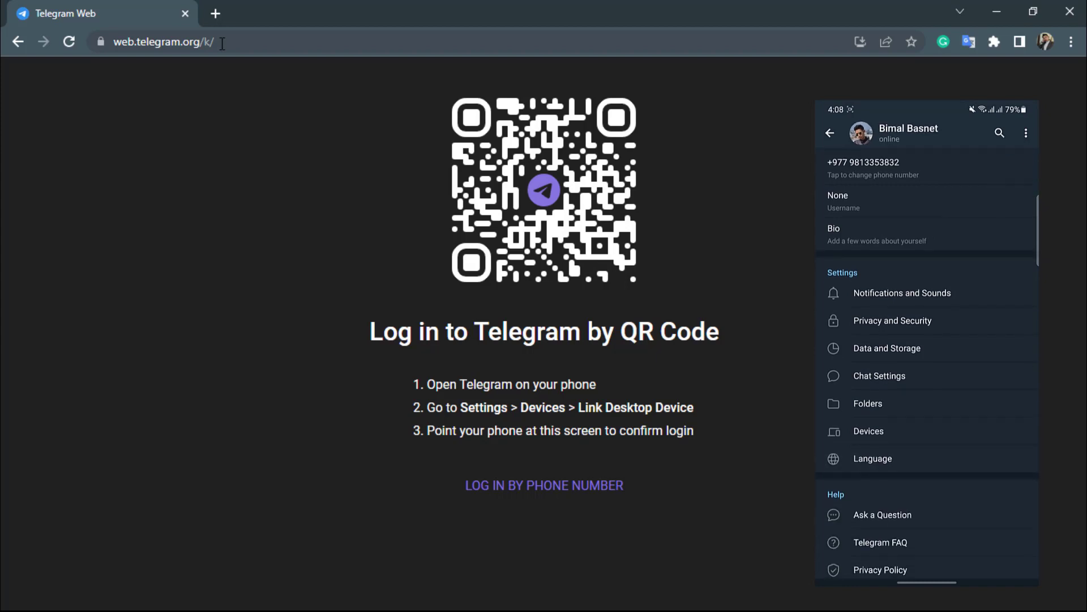
click(867, 430)
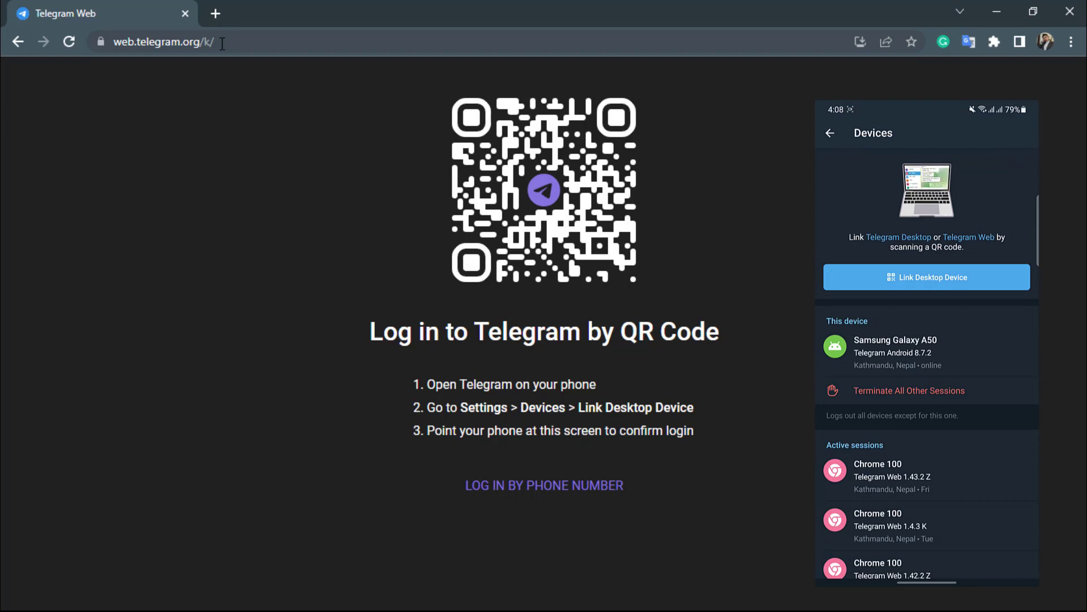
Use Link Desktop Device on the phone to scan the browser's QR code and log in
click(926, 276)
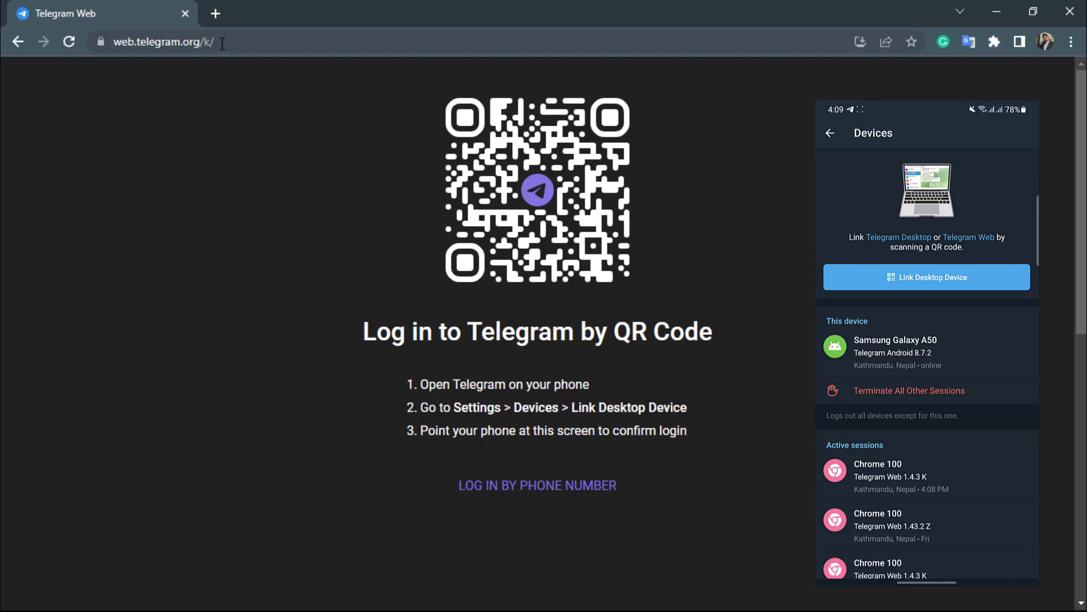
click(927, 276)
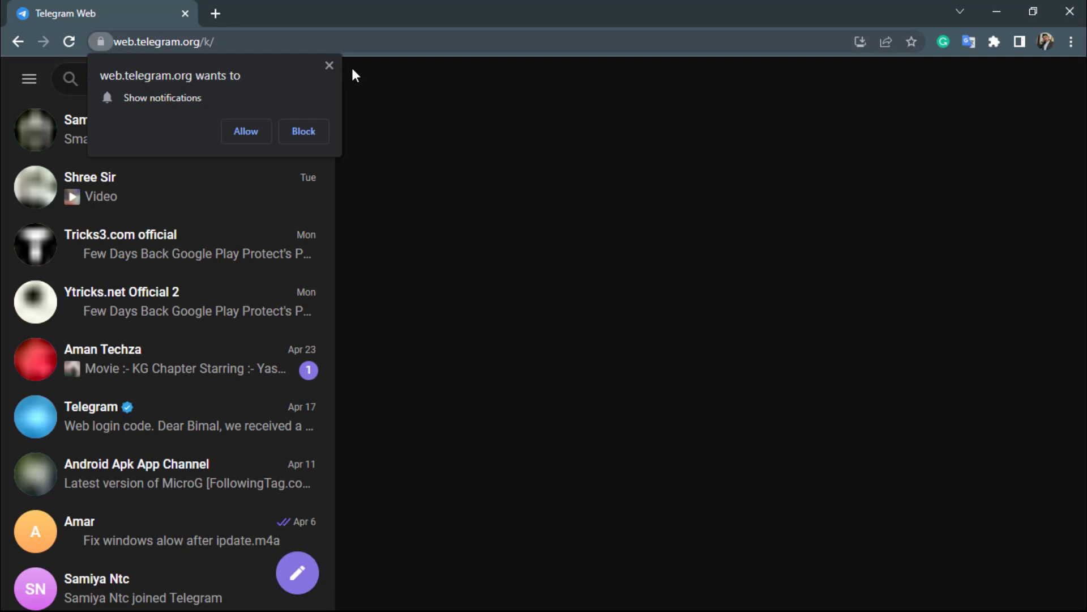
click(328, 65)
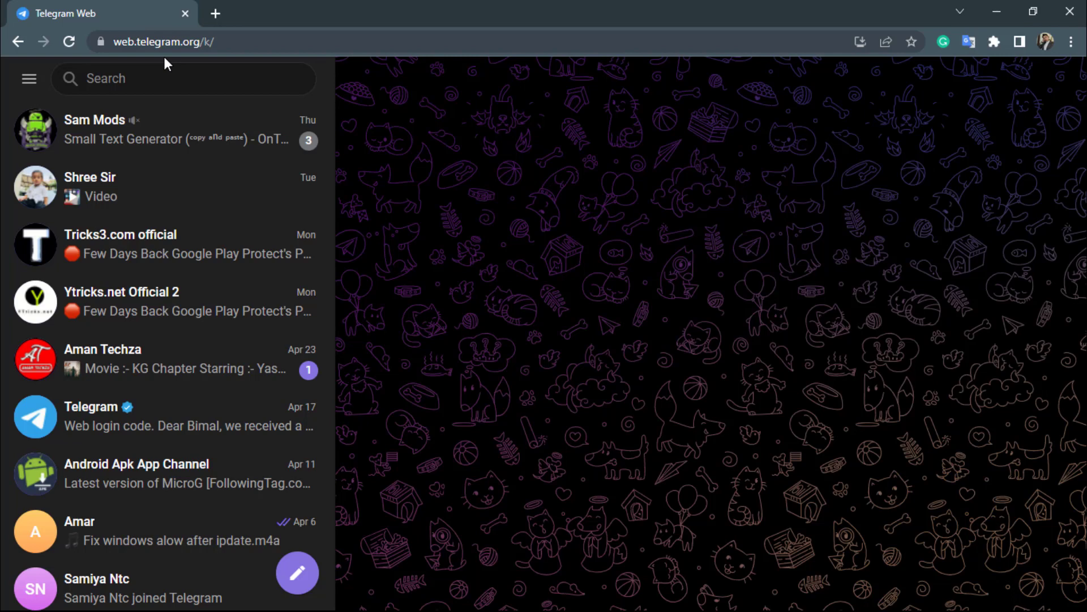
mouse_move(406, 326)
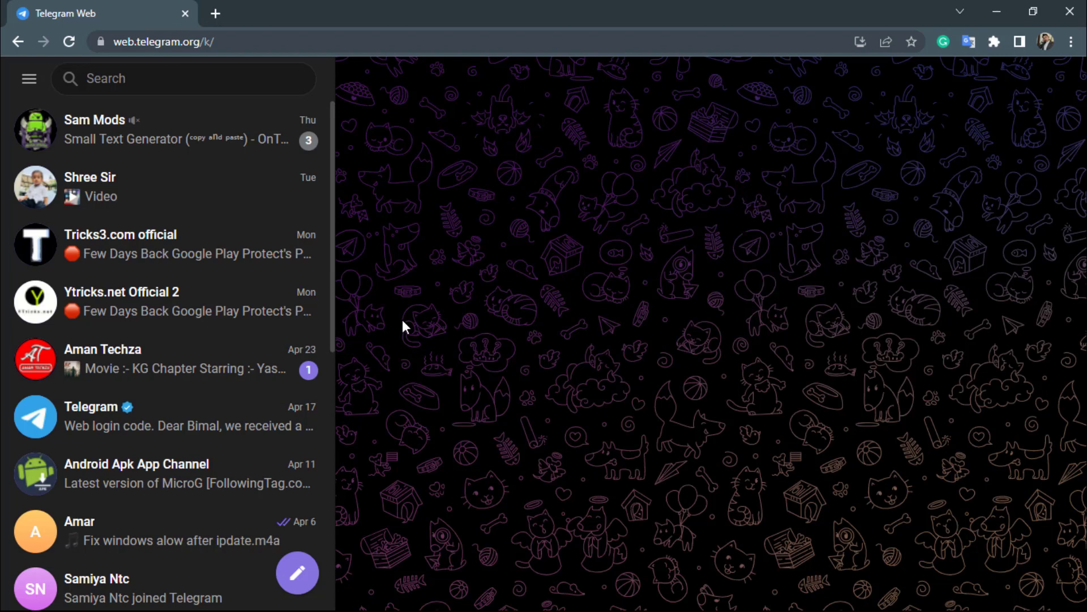